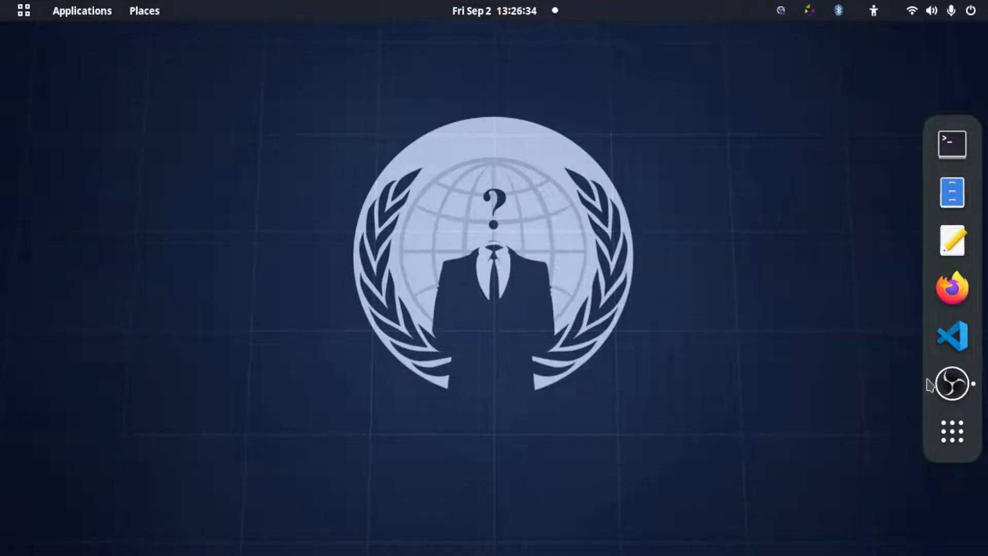
pyautogui.moveTo(469, 321)
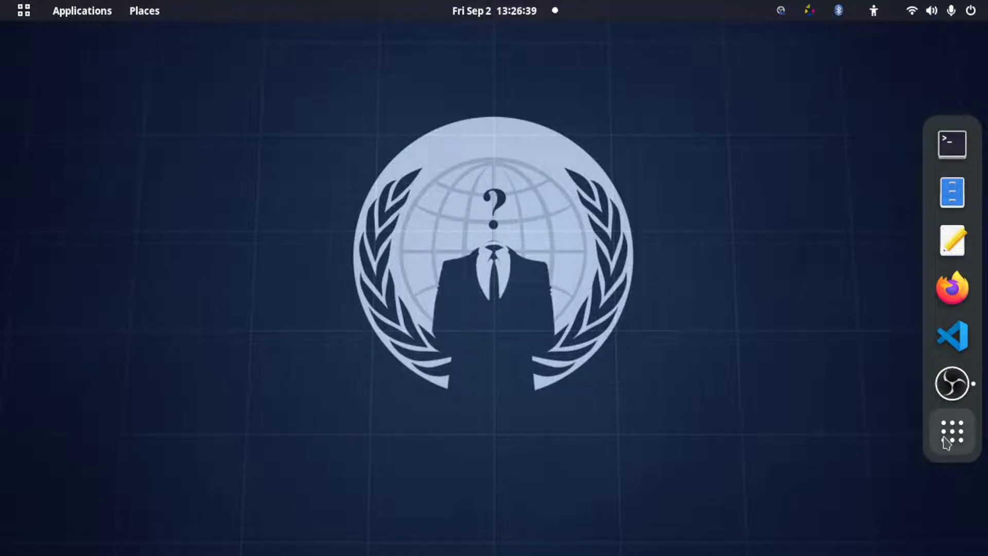
# Step: Search the GNOME app grid for 'pych' and launch PyCharm Community Edition
pyautogui.click(951, 435)
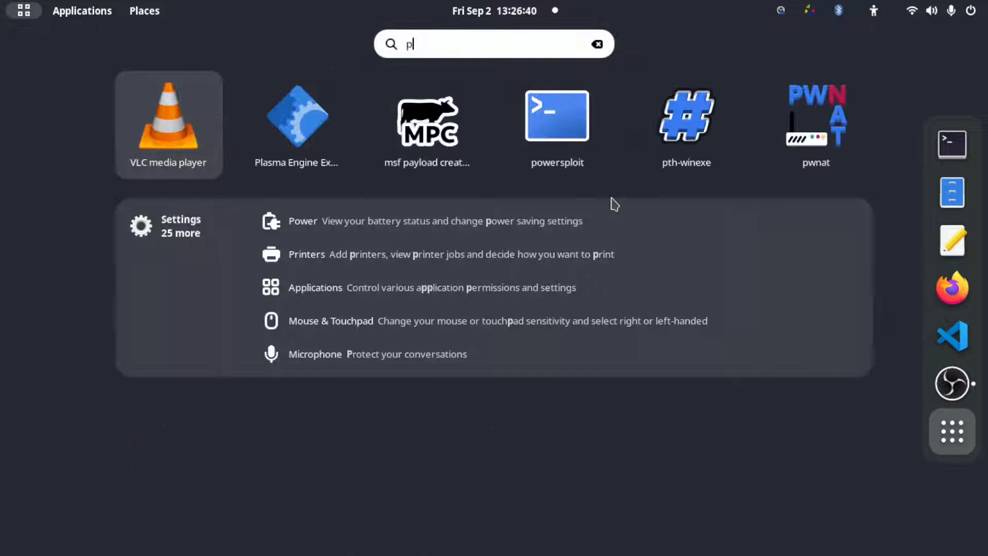
pyautogui.write('ych')
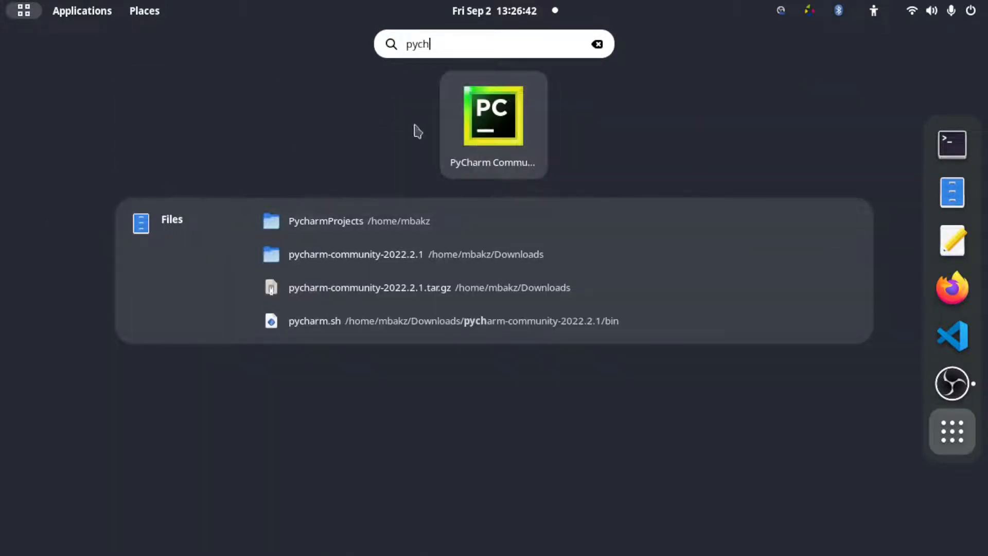
pyautogui.click(493, 113)
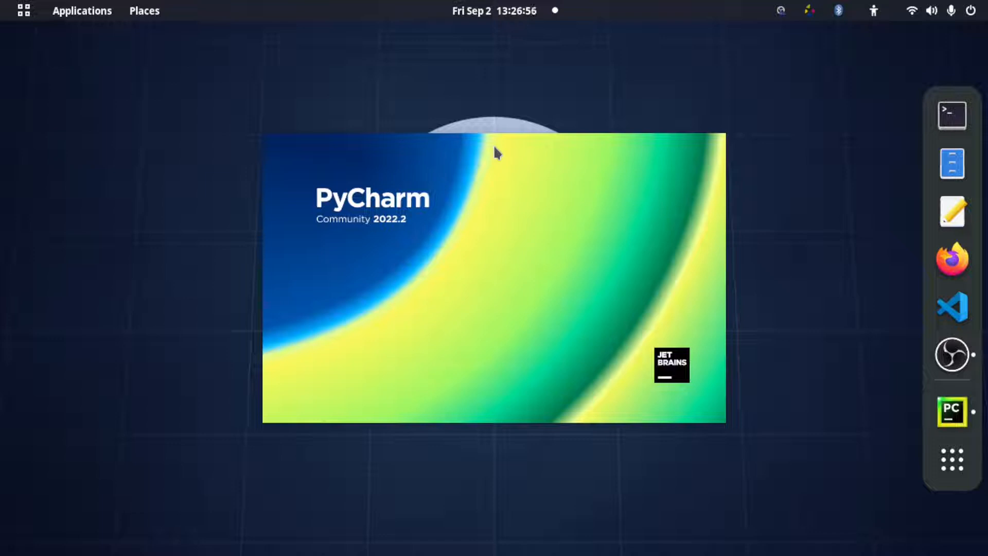
pyautogui.moveTo(488, 169)
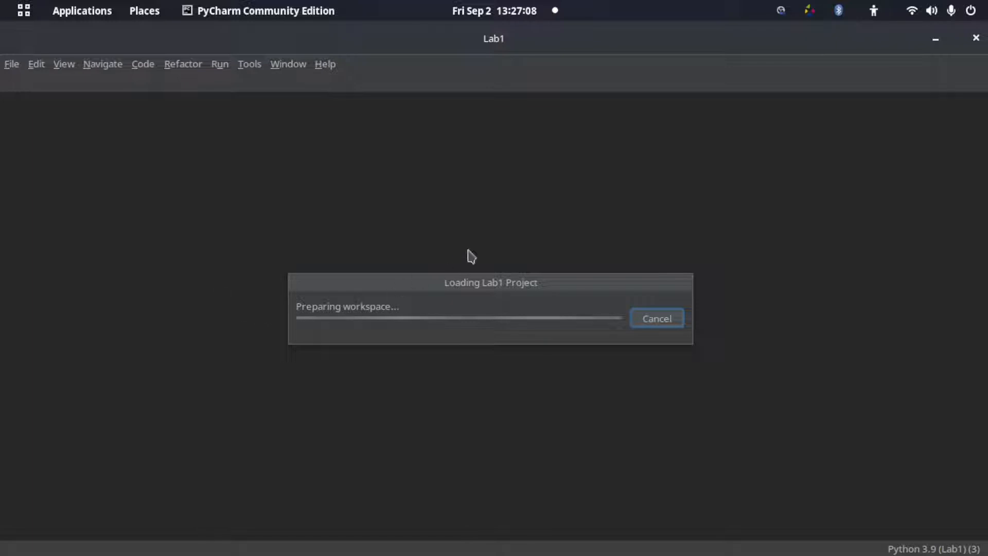
pyautogui.moveTo(460, 233)
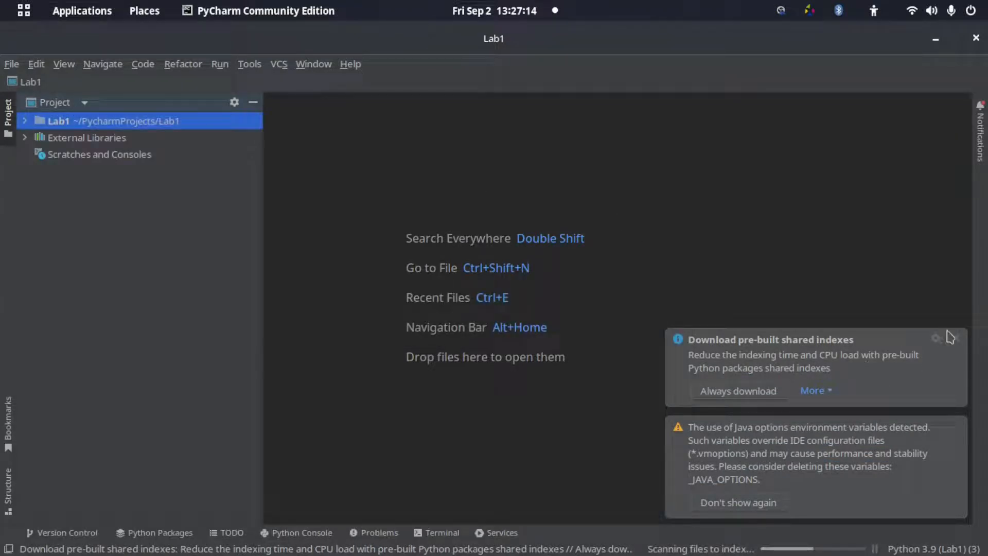
# Step: Dismiss the shared indexes and Java options warning notifications in the Lab1 project
pyautogui.click(936, 339)
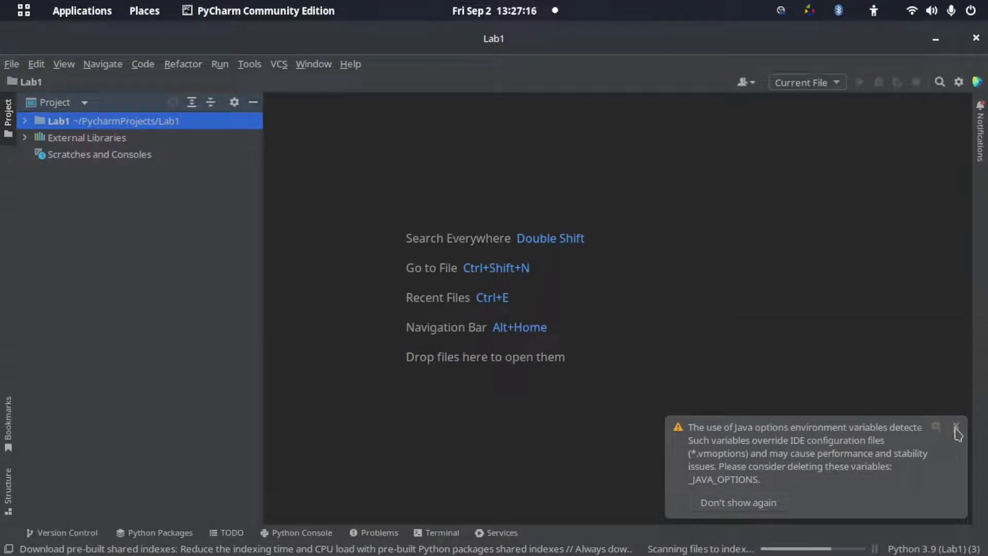
pyautogui.click(953, 429)
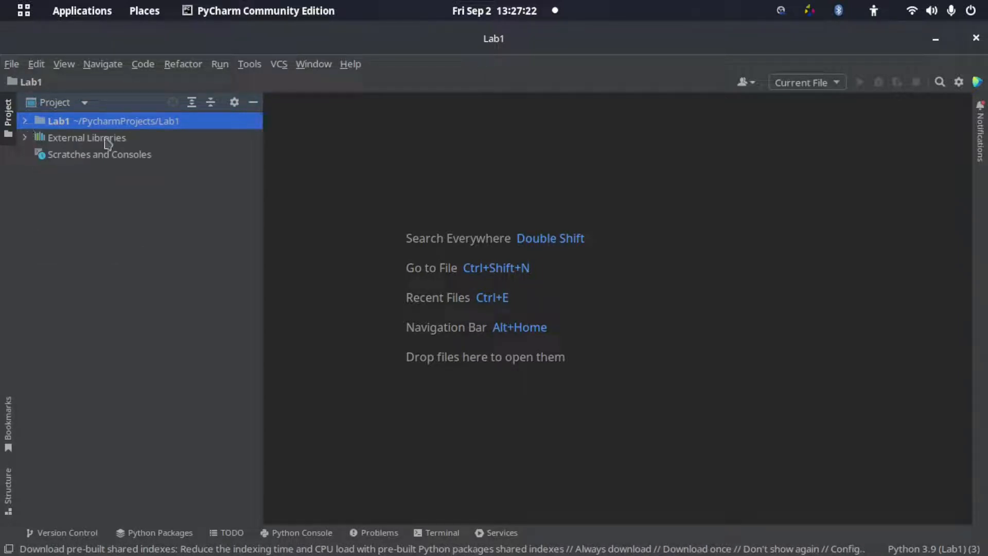
pyautogui.moveTo(675, 337)
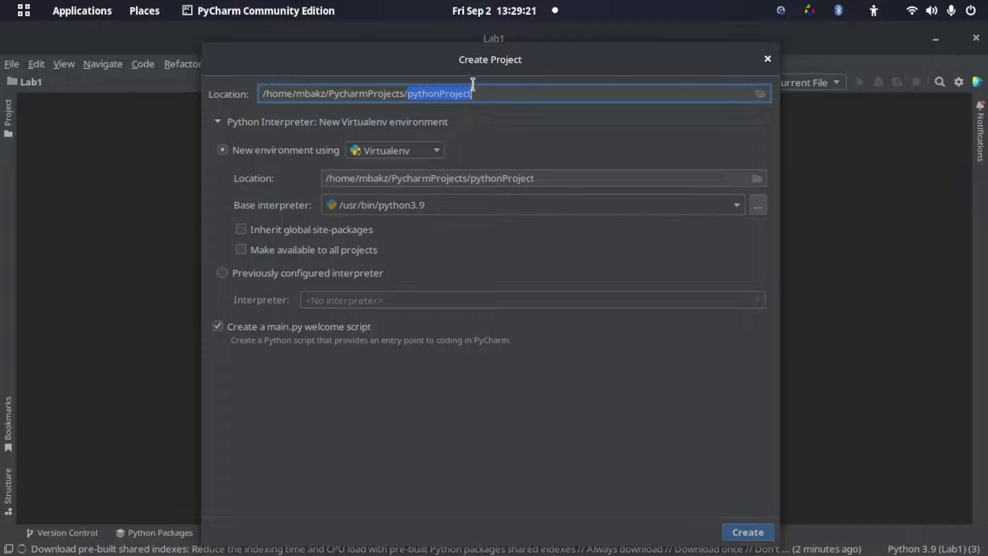
pyautogui.moveTo(604, 185)
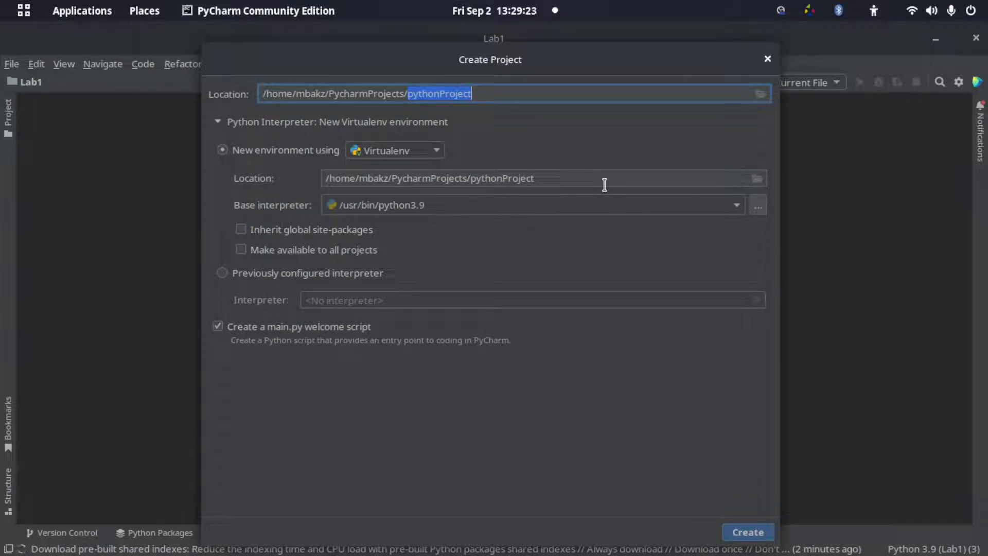
# Step: Create a new project named 'hello' with a Virtualenv environment and open it
pyautogui.write('he')
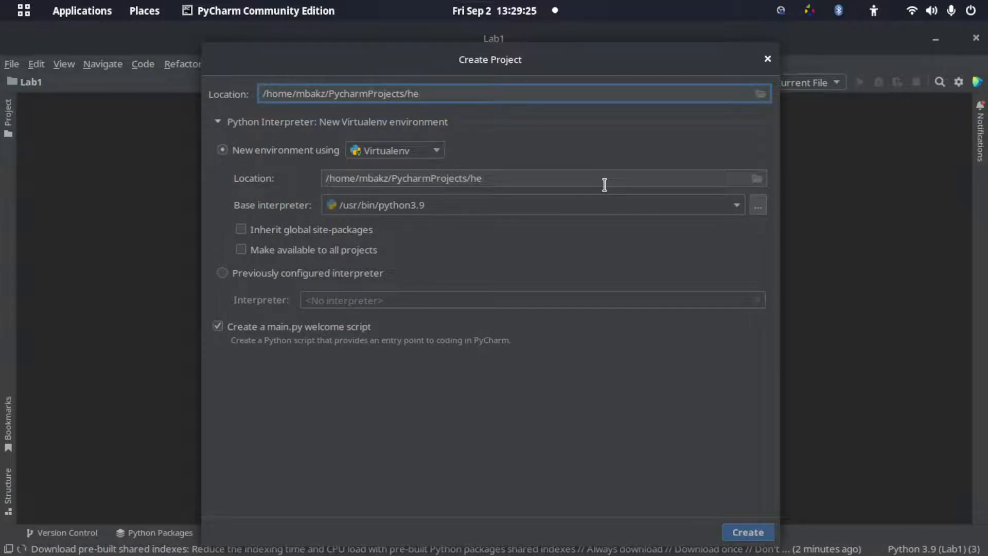
pyautogui.write('llo')
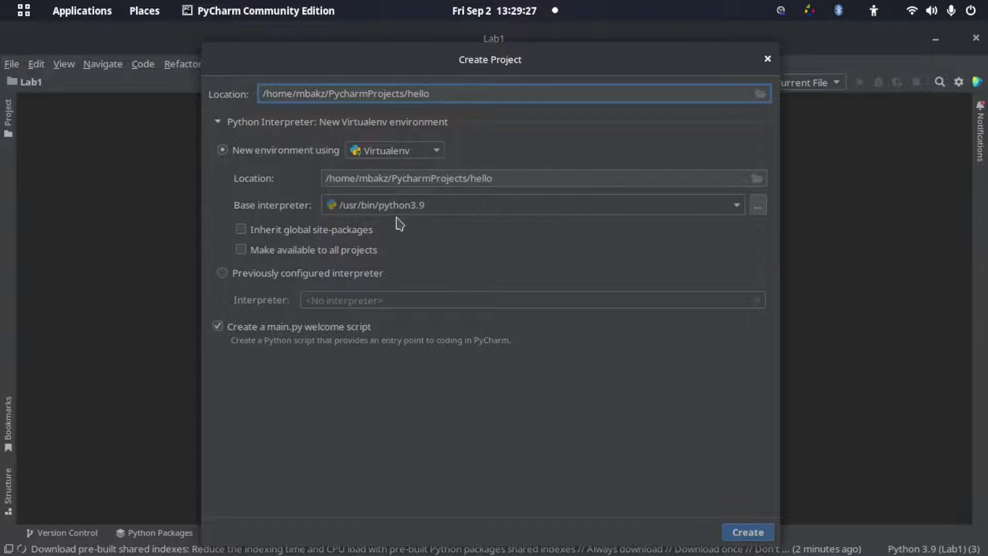
pyautogui.click(748, 531)
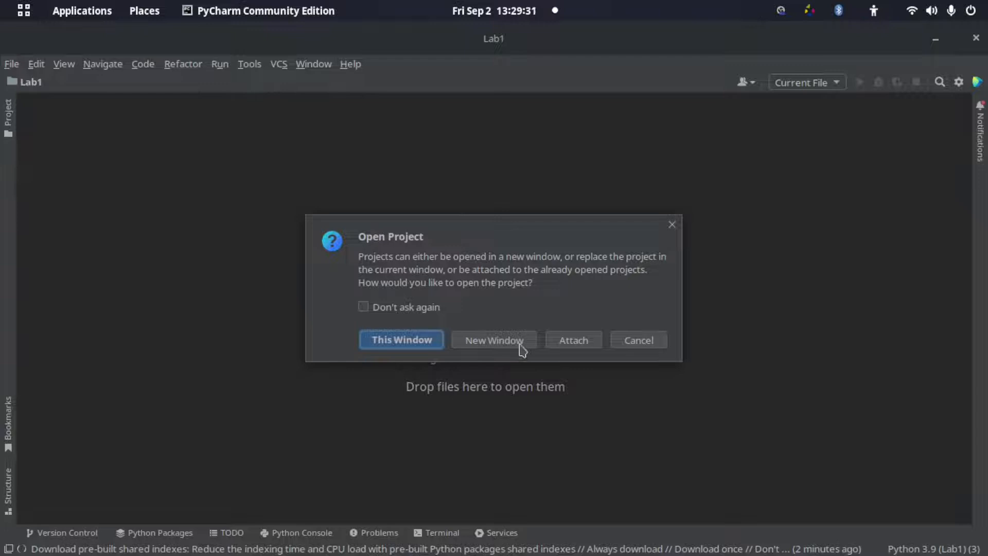
pyautogui.click(402, 340)
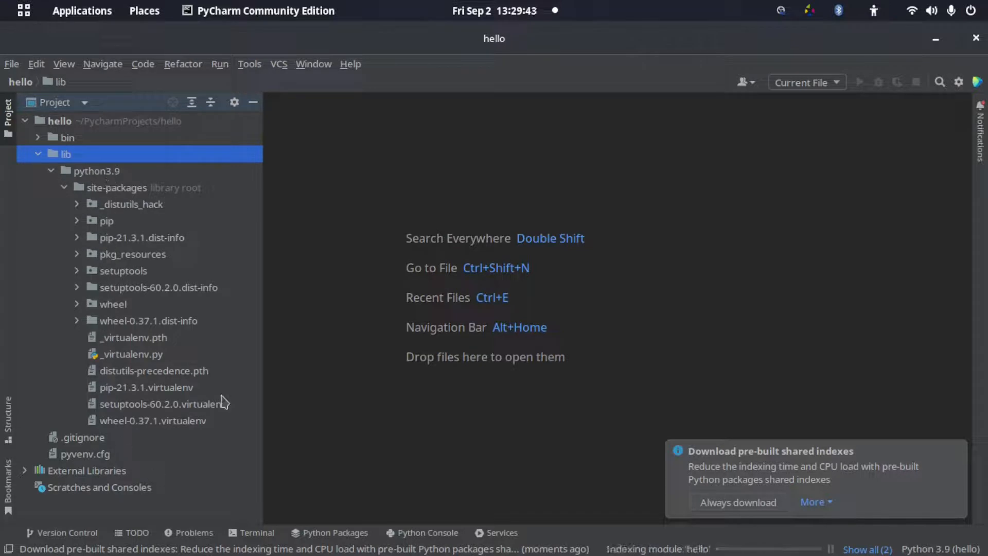
pyautogui.moveTo(90, 238)
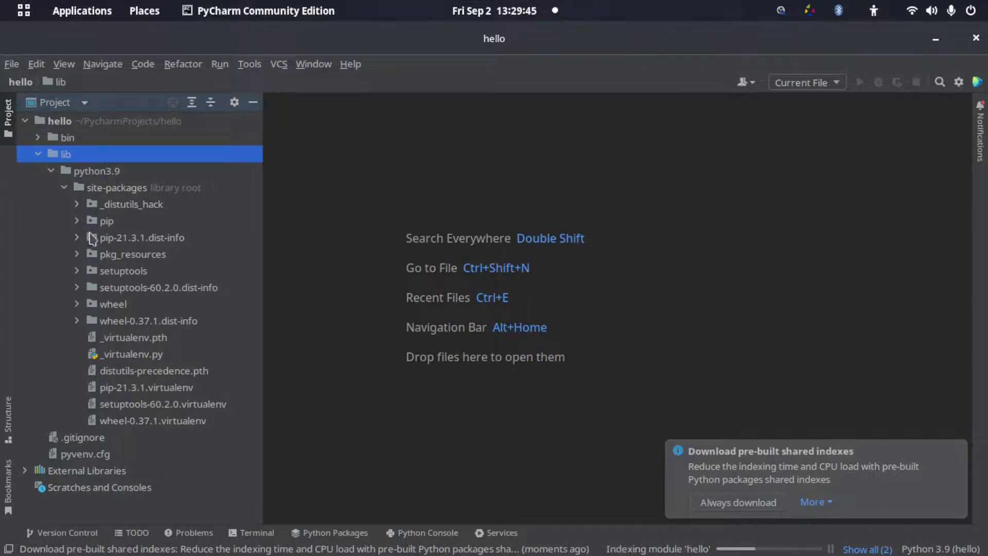
# Step: Collapse lib and create a new file 'hello.py' in the hello project root
pyautogui.click(39, 154)
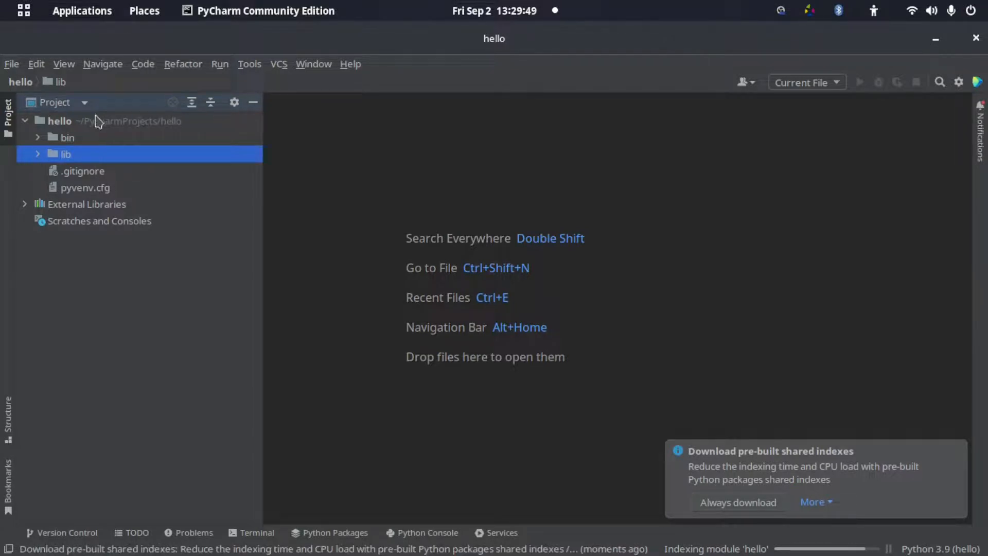
pyautogui.rightClick(60, 121)
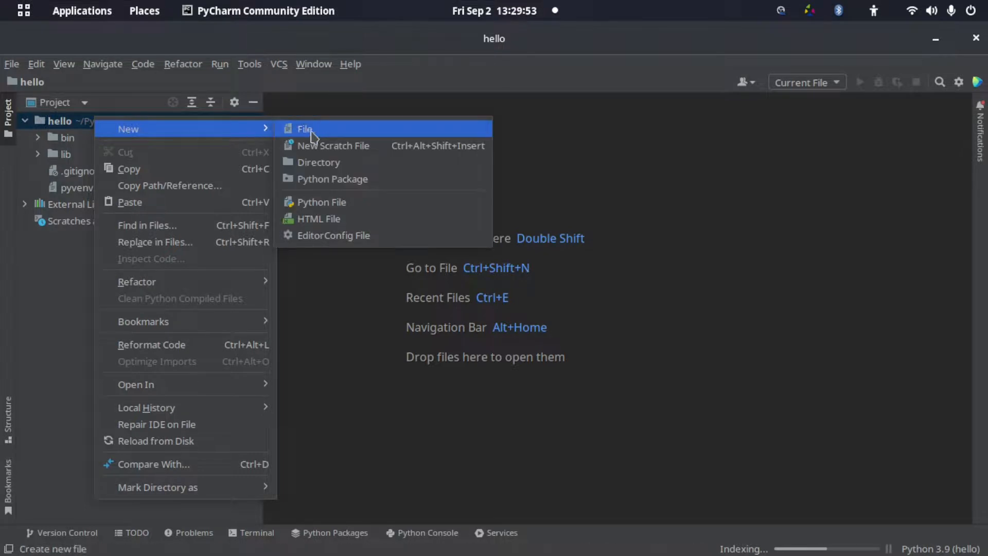
pyautogui.click(305, 129)
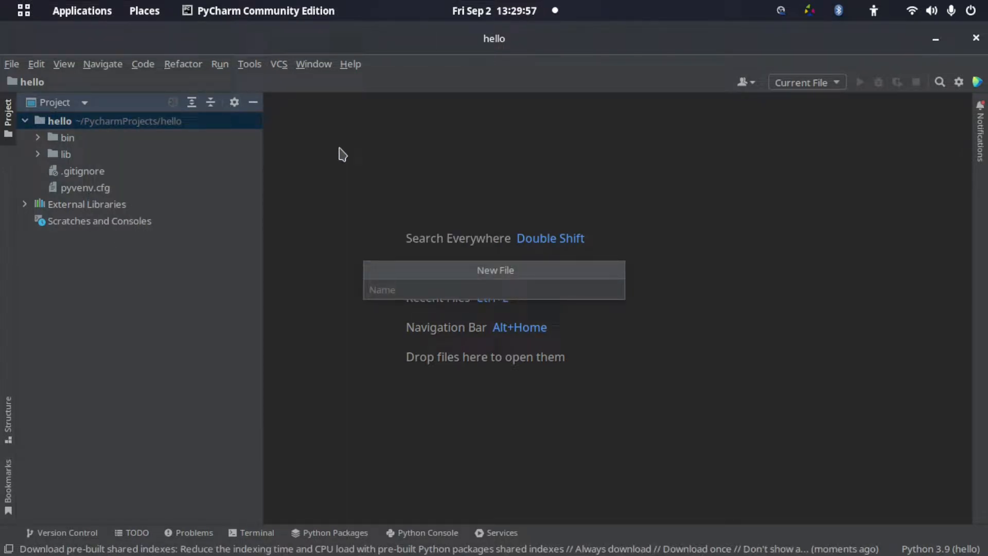
pyautogui.write('hell')
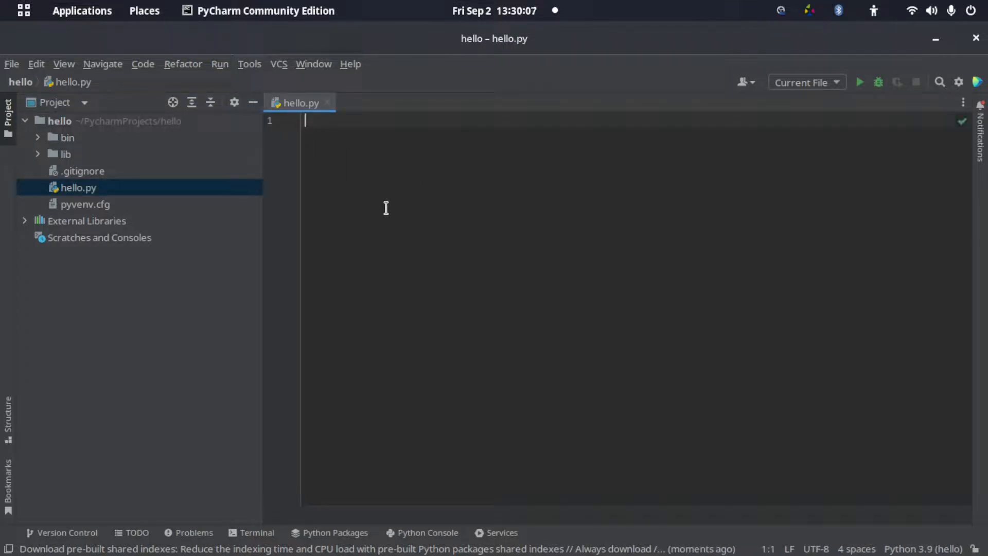
# Step: Write print("hello world") on line 1 of hello.py
pyautogui.write('pr')
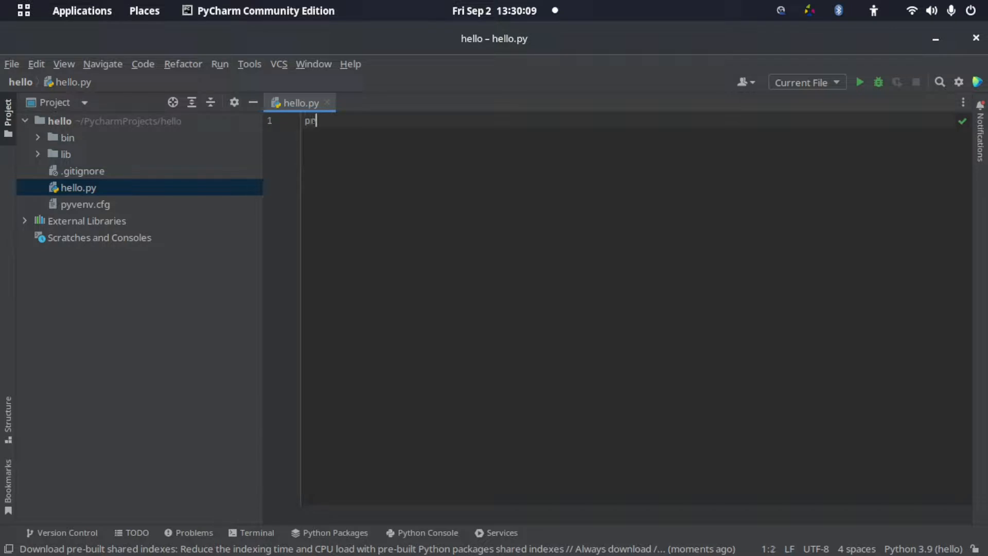
pyautogui.write('int')
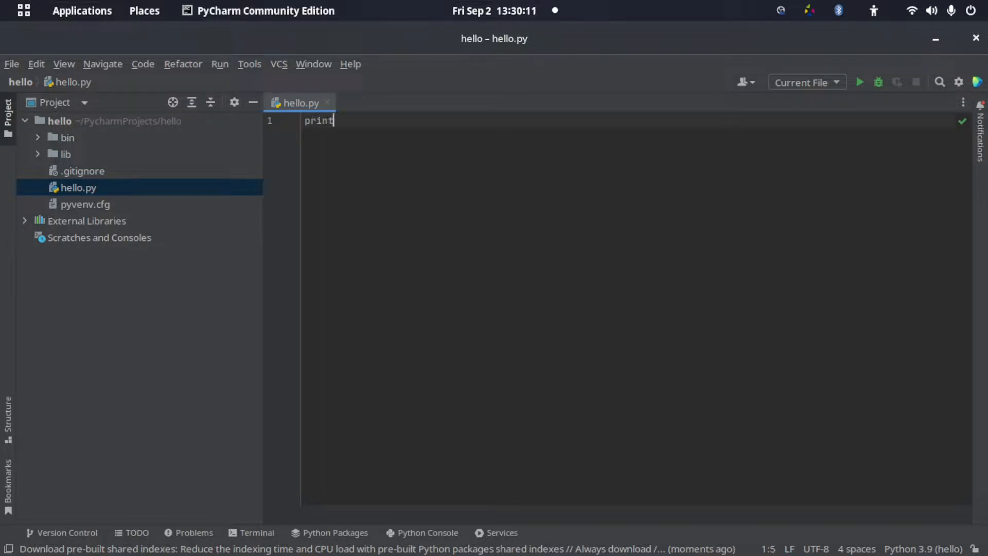
pyautogui.write('(')
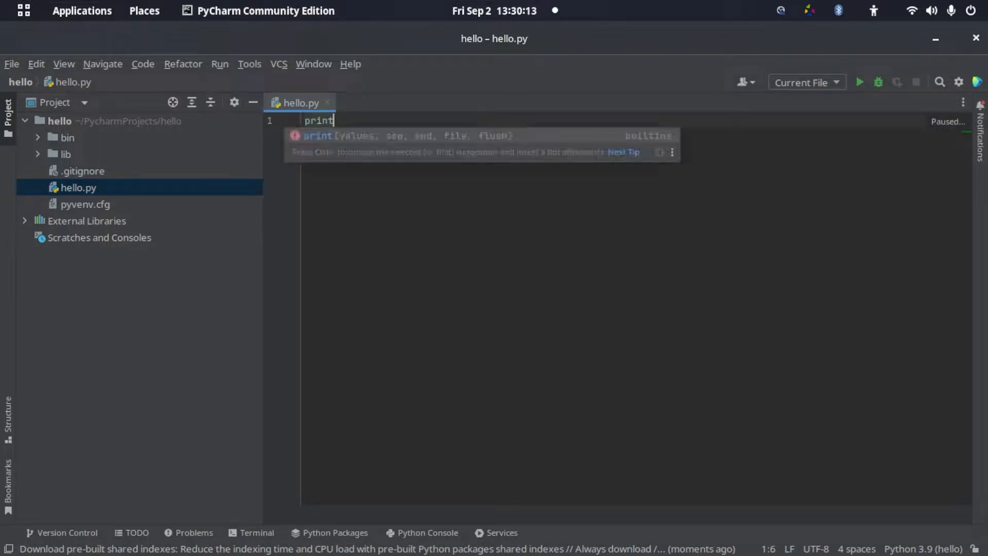
pyautogui.write('(')
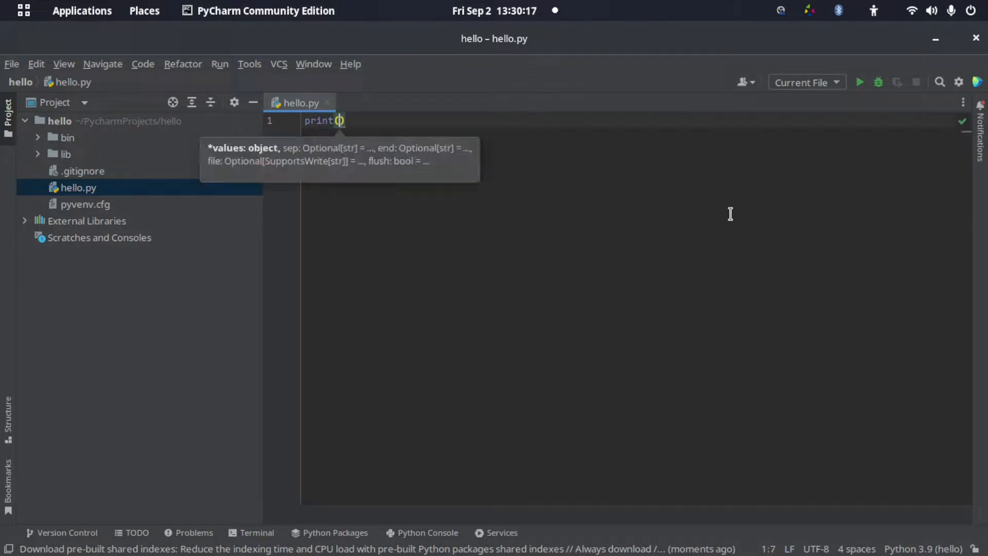
pyautogui.moveTo(703, 216)
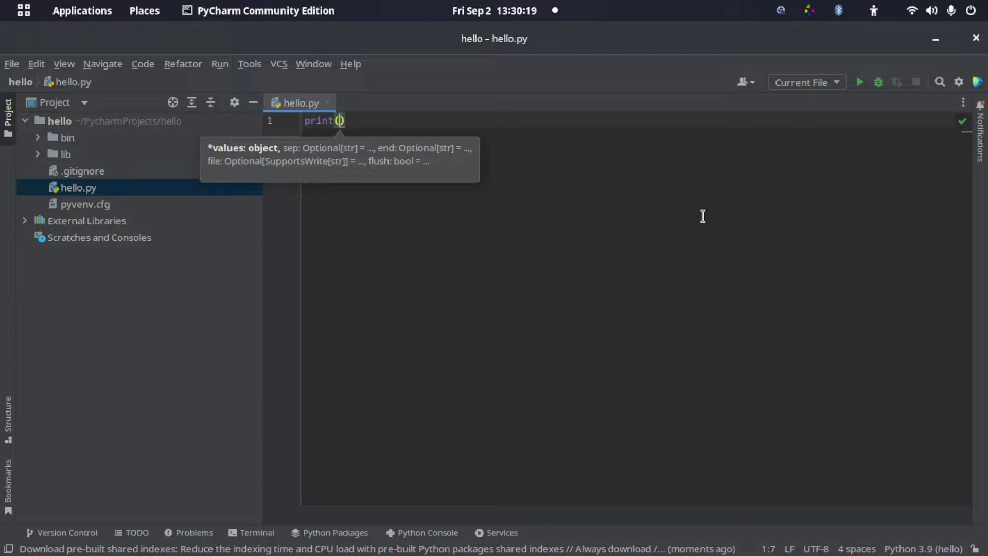
pyautogui.moveTo(679, 216)
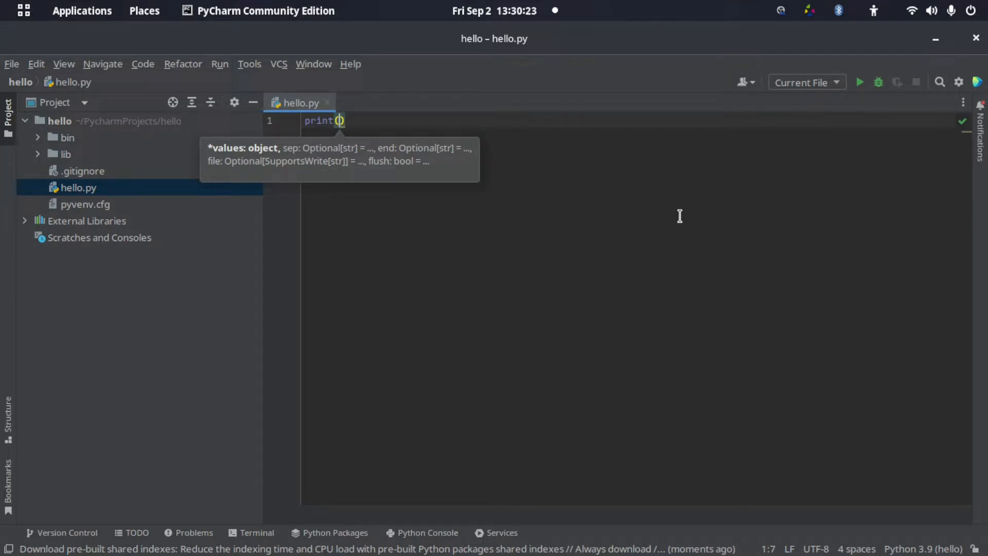
pyautogui.write('"')
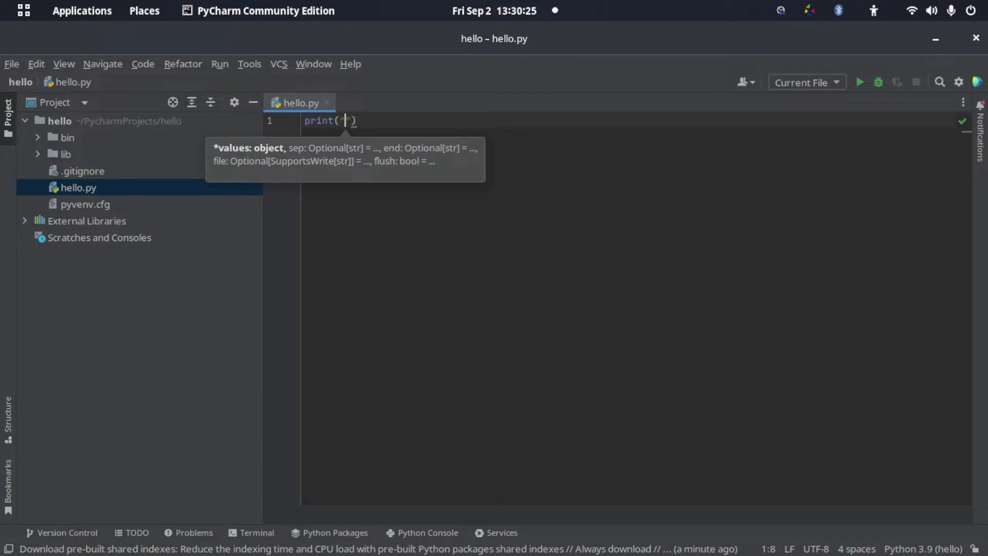
pyautogui.write('hello')
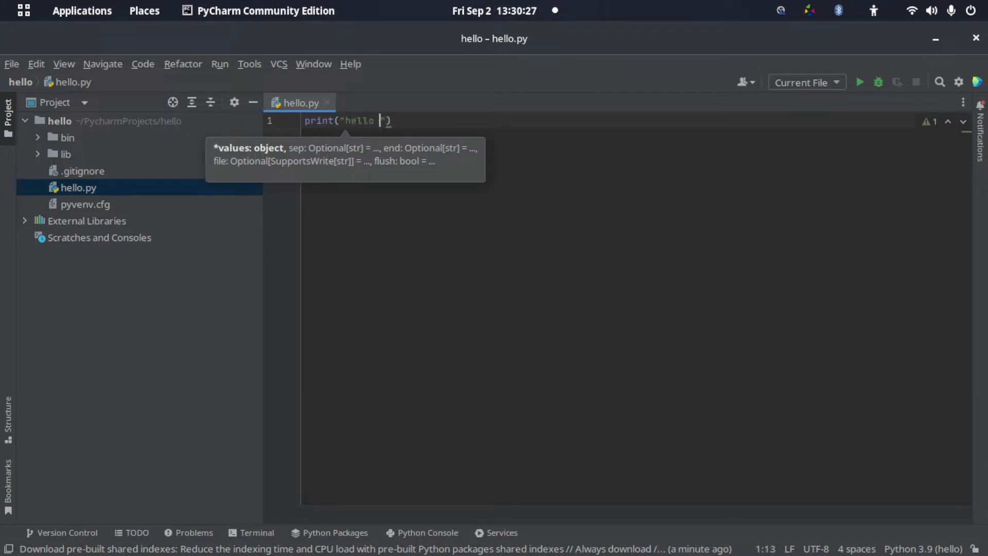
pyautogui.write('worl')
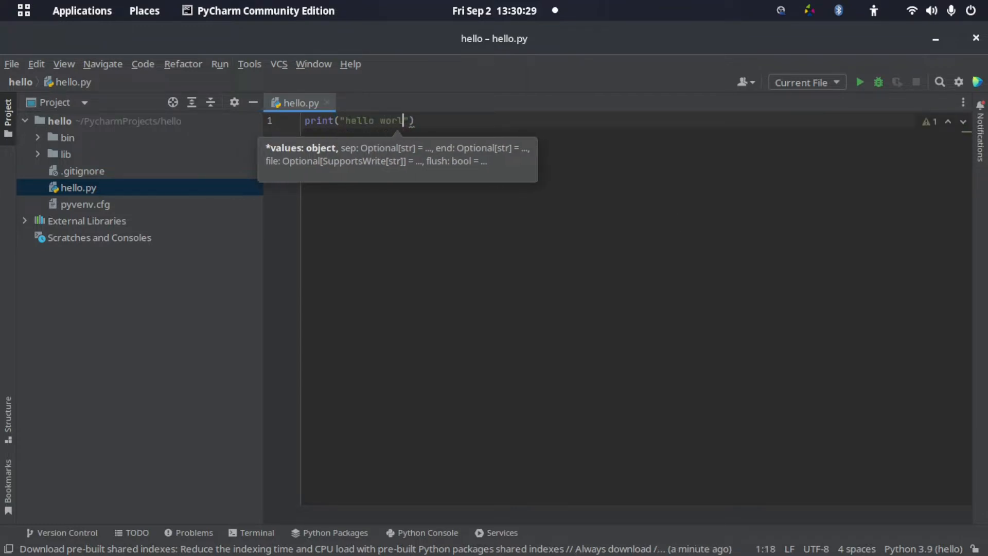
pyautogui.write('d')
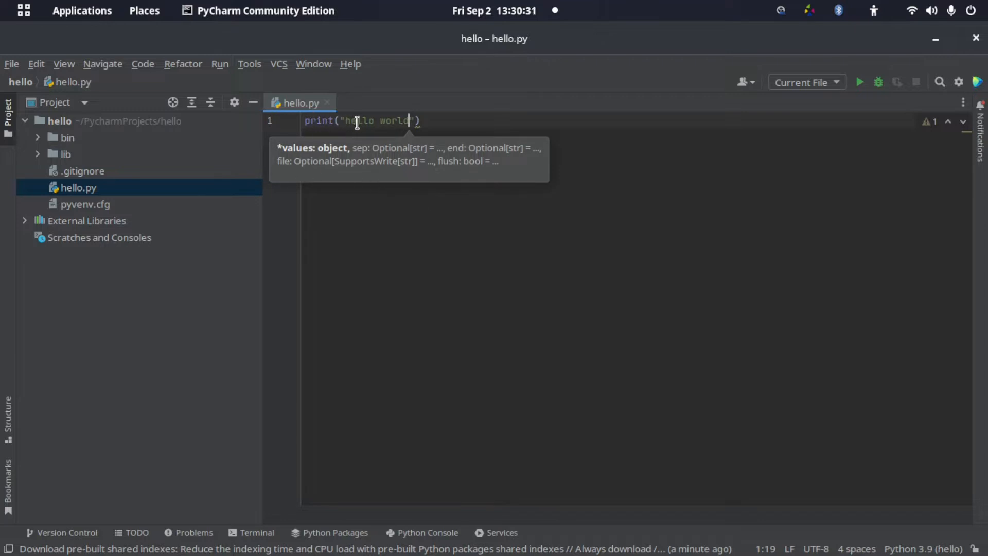
pyautogui.doubleClick(359, 122)
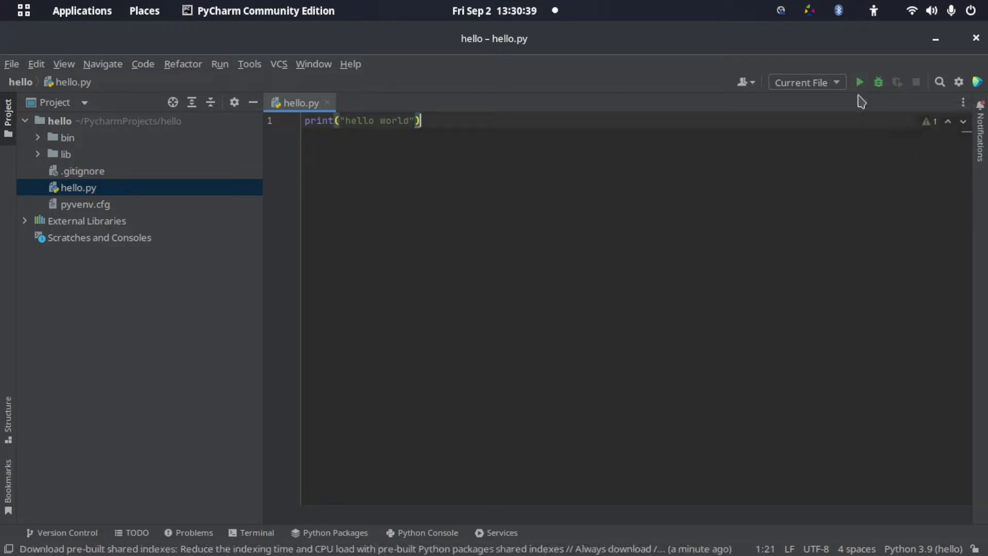
# Step: Run hello.py so the console prints hello world with exit code 0
pyautogui.click(859, 82)
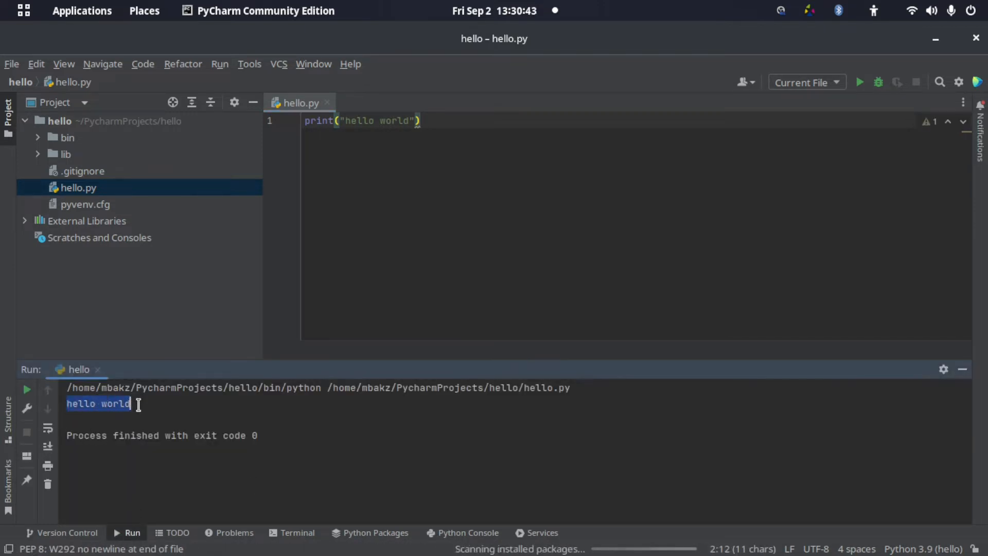
pyautogui.moveTo(591, 125)
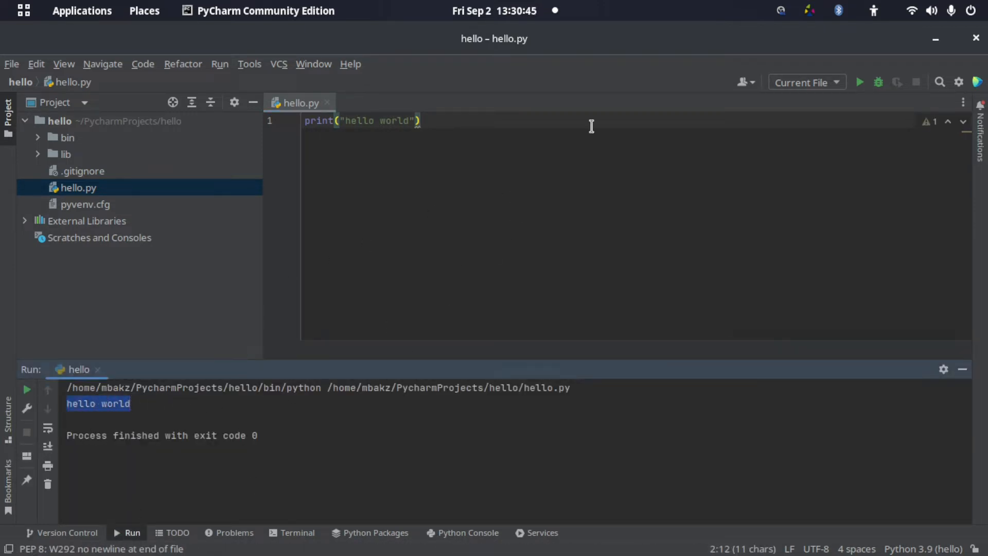
pyautogui.moveTo(466, 116)
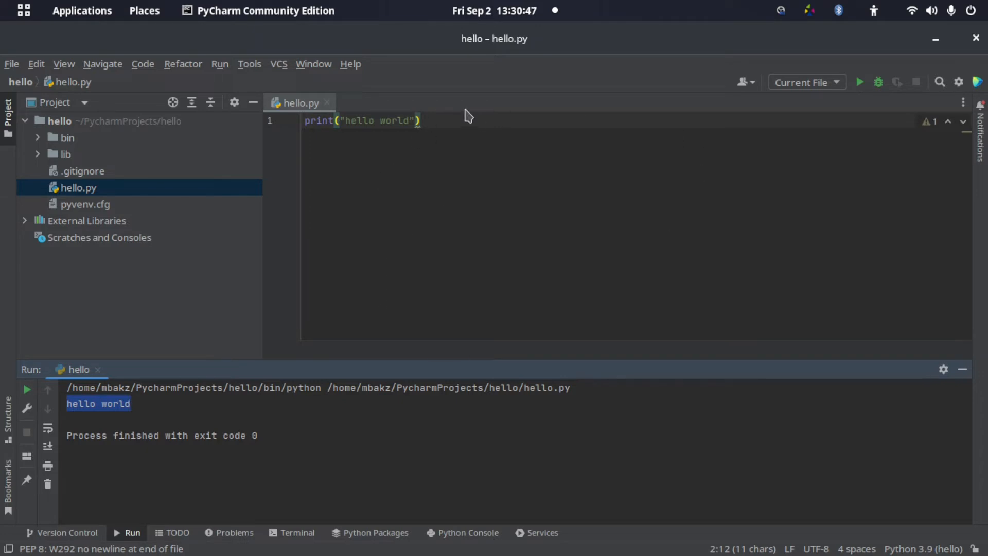
pyautogui.moveTo(404, 238)
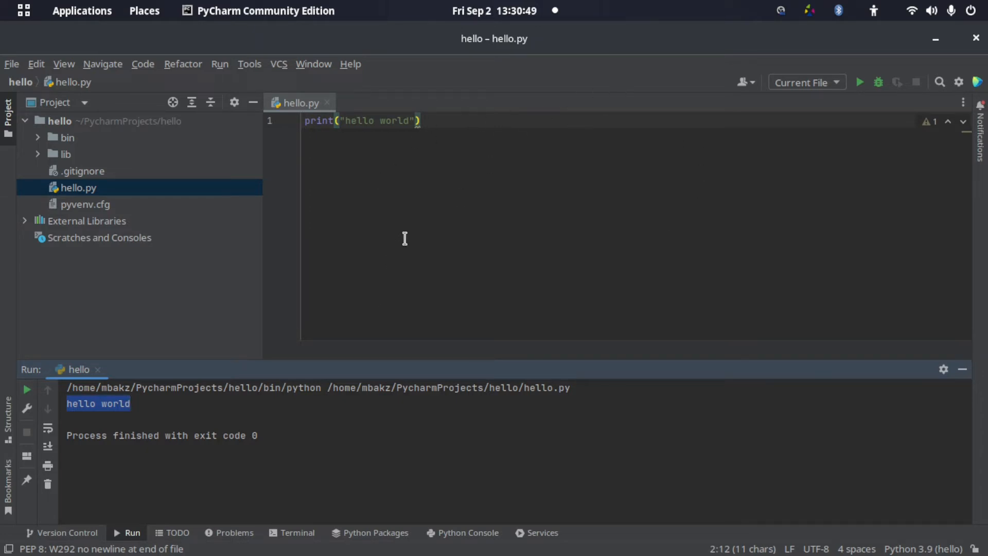
pyautogui.moveTo(378, 222)
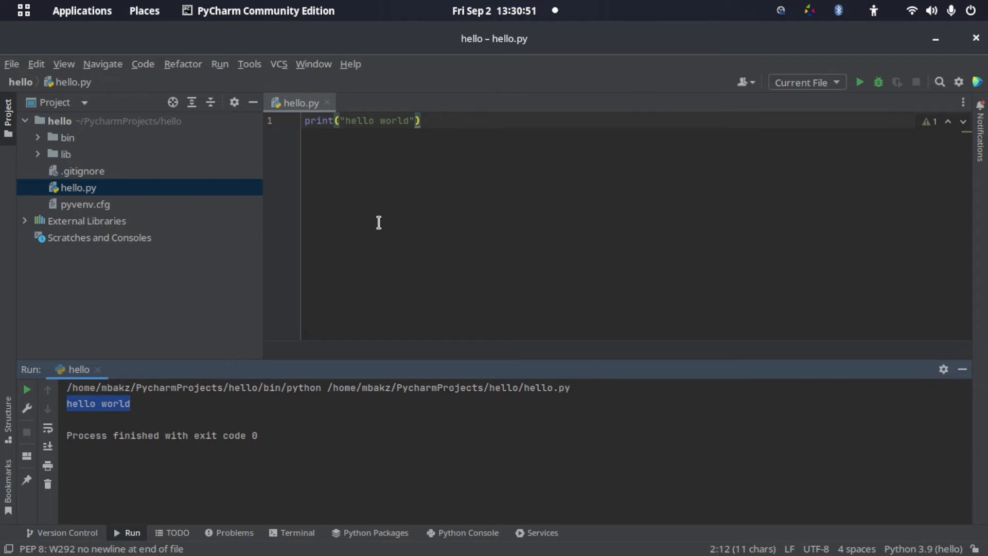
pyautogui.moveTo(400, 151)
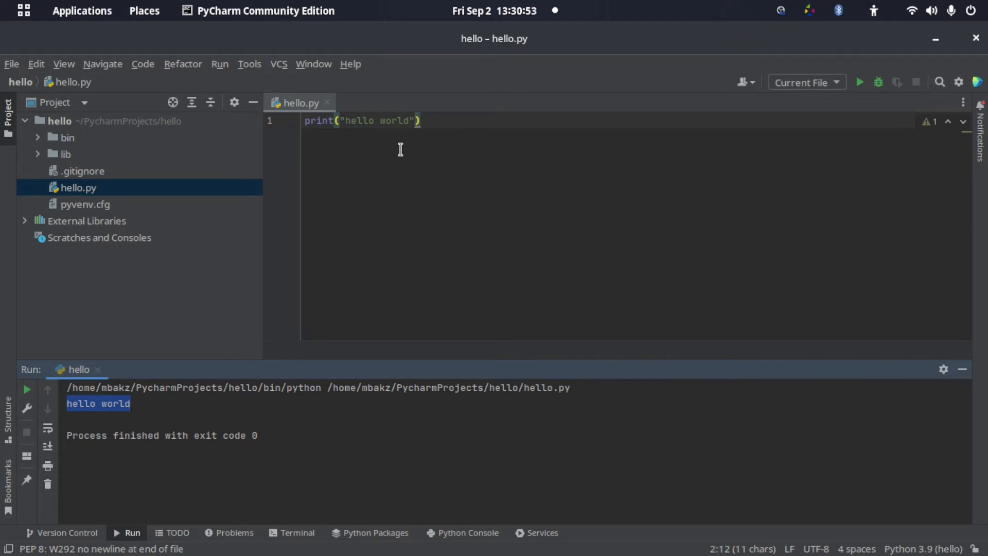
pyautogui.moveTo(466, 113)
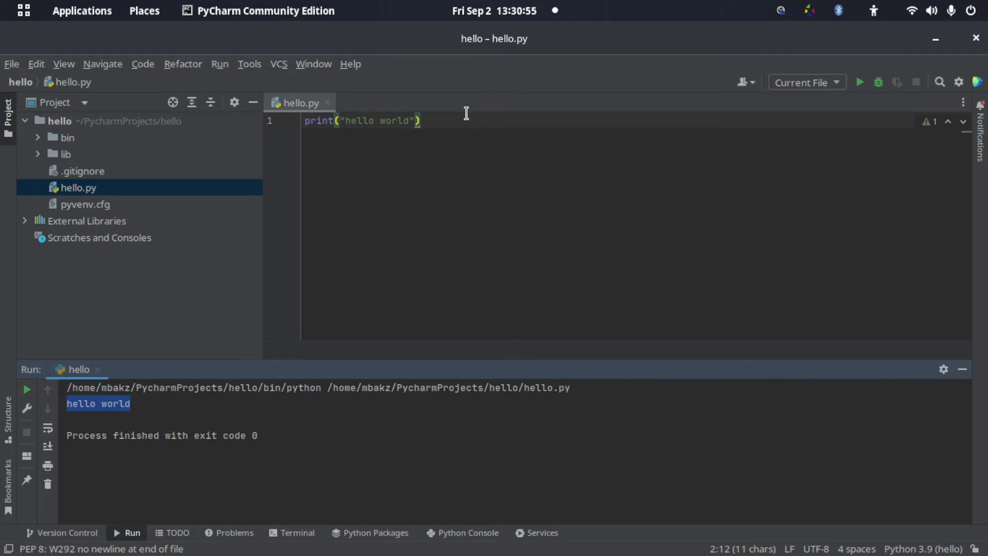